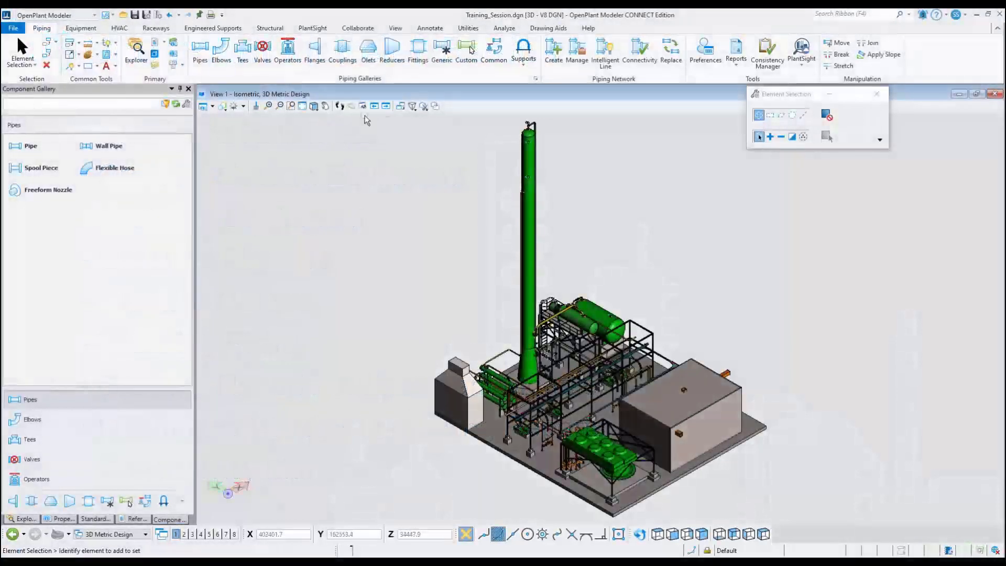
Rotate and zoom View 1 in on the pumps below the exchangers.
{"action": "left_click", "coordinate": [312, 106]}
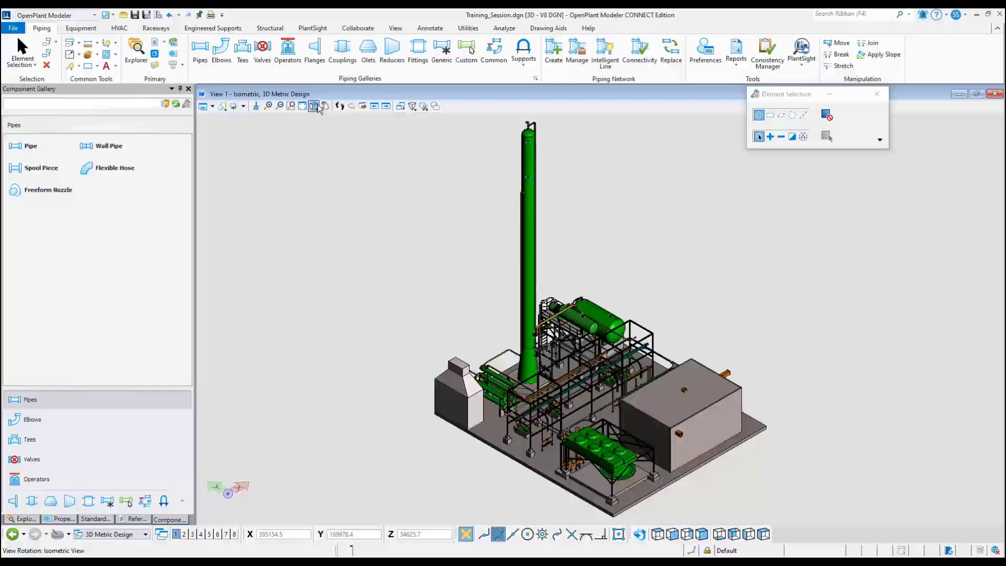
{"action": "left_click", "coordinate": [313, 106]}
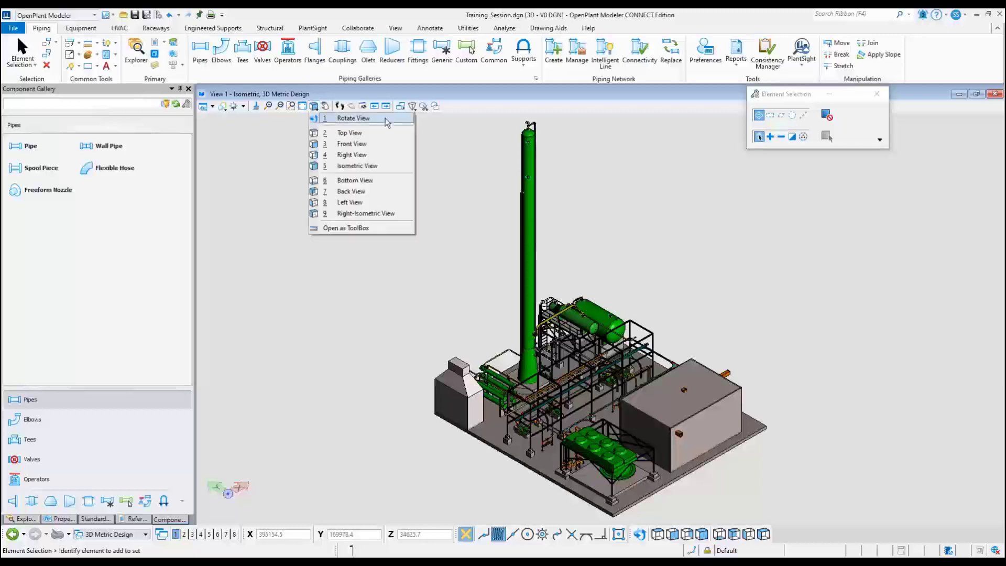
{"action": "left_click", "coordinate": [354, 118]}
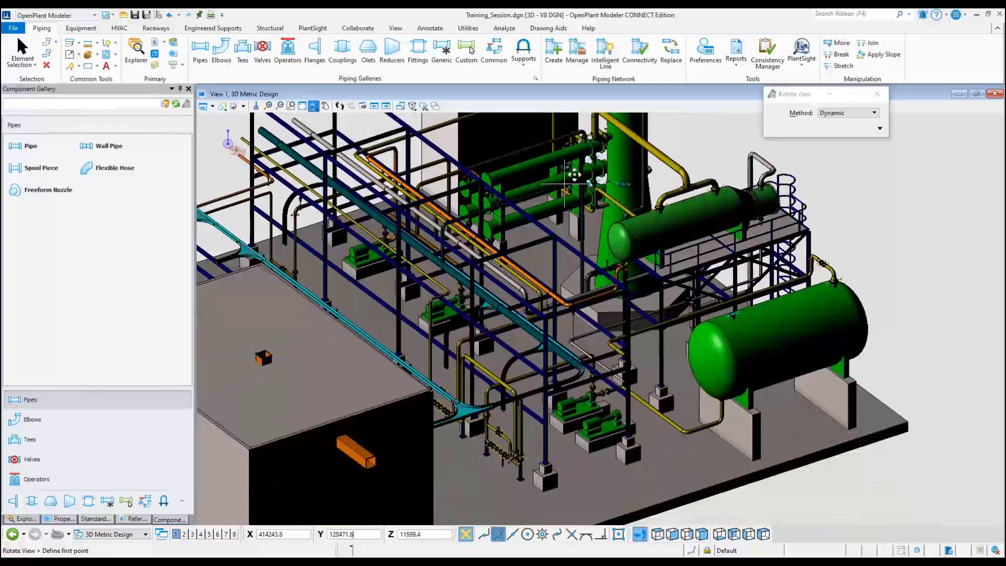
{"action": "mouse_move", "coordinate": [610, 423]}
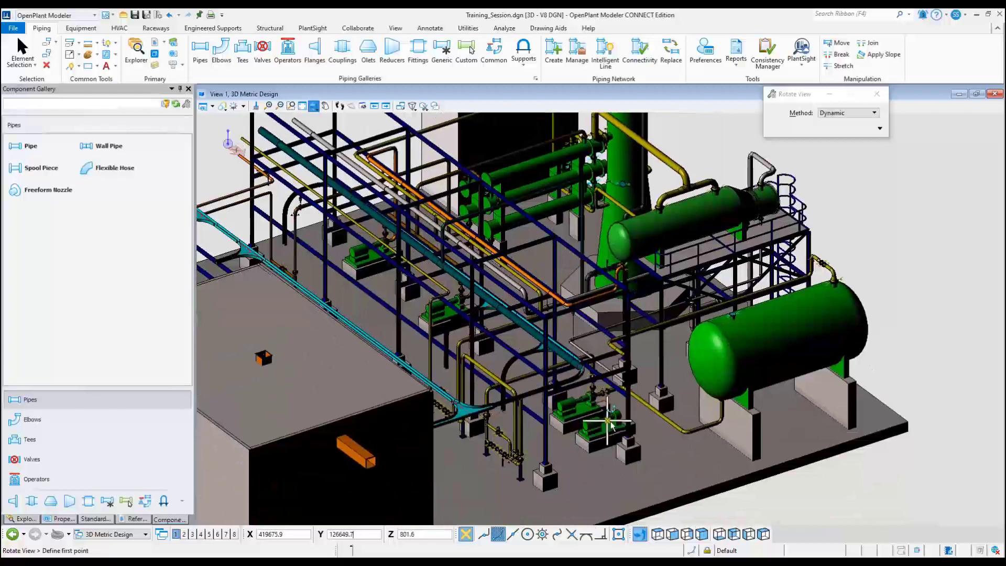
{"action": "mouse_move", "coordinate": [610, 425]}
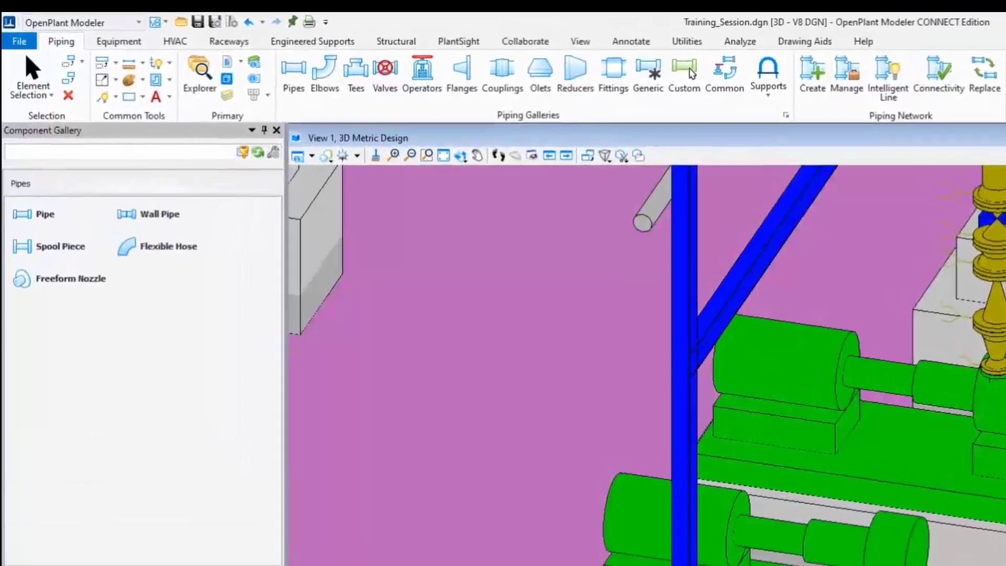
Launch Nozzle Manager from the Equipment tools and load pump 60-P-0600.
{"action": "left_click", "coordinate": [122, 42]}
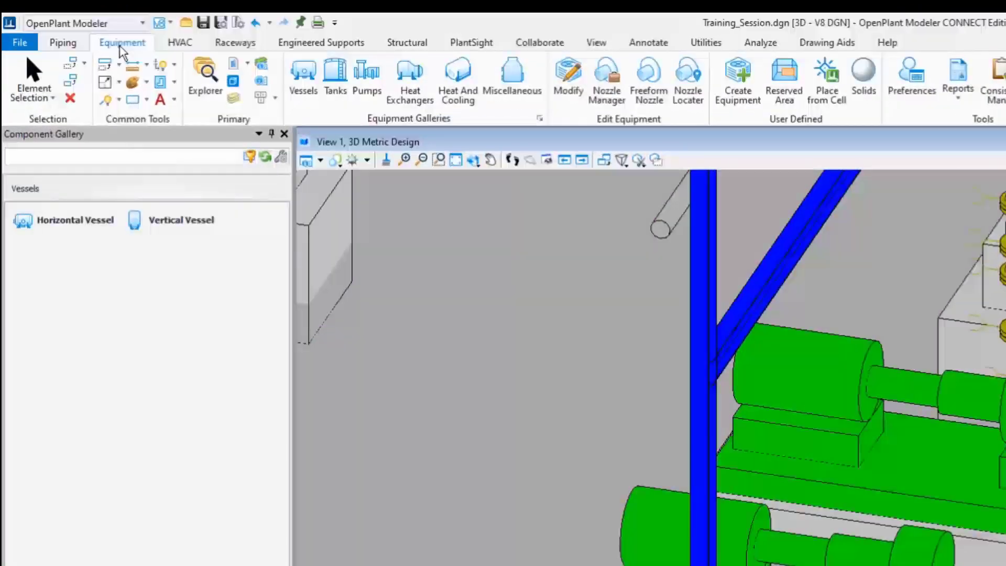
{"action": "mouse_move", "coordinate": [607, 81]}
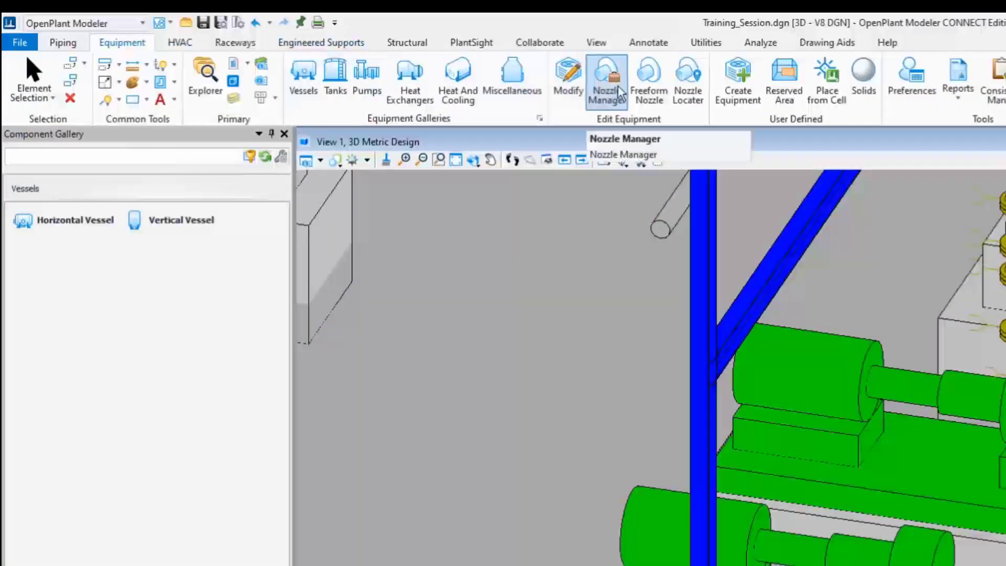
{"action": "mouse_move", "coordinate": [622, 84]}
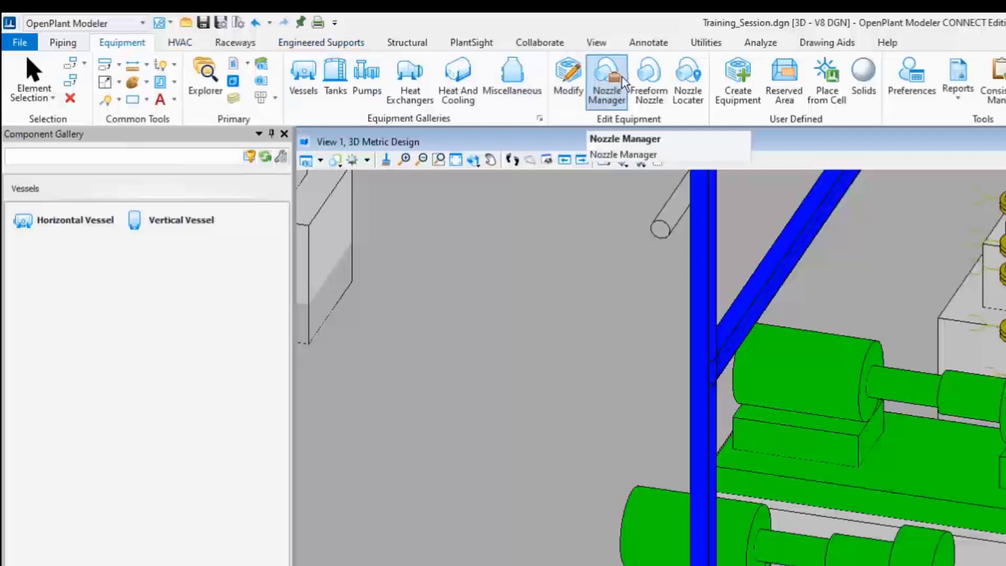
{"action": "left_click", "coordinate": [606, 77]}
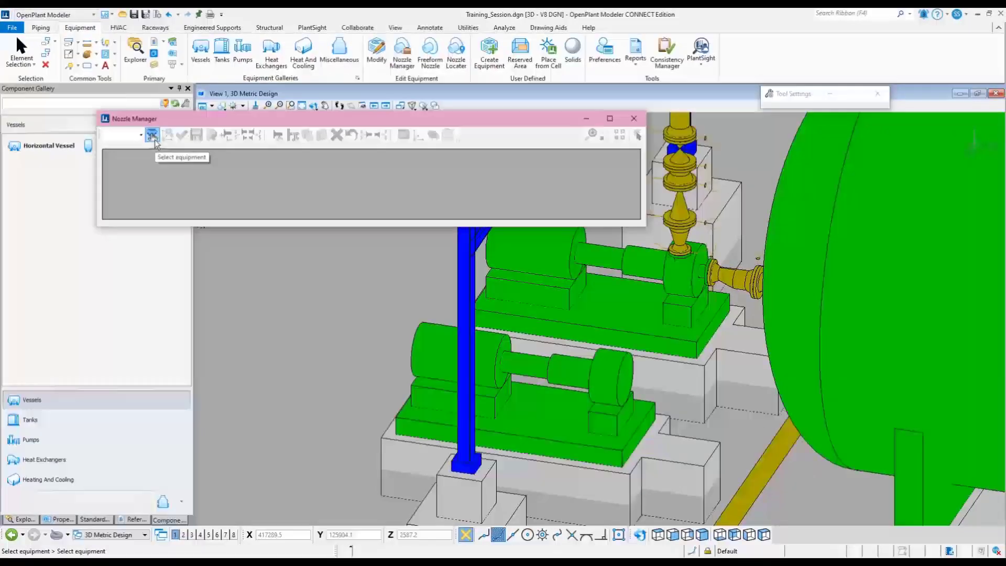
{"action": "left_click", "coordinate": [141, 135]}
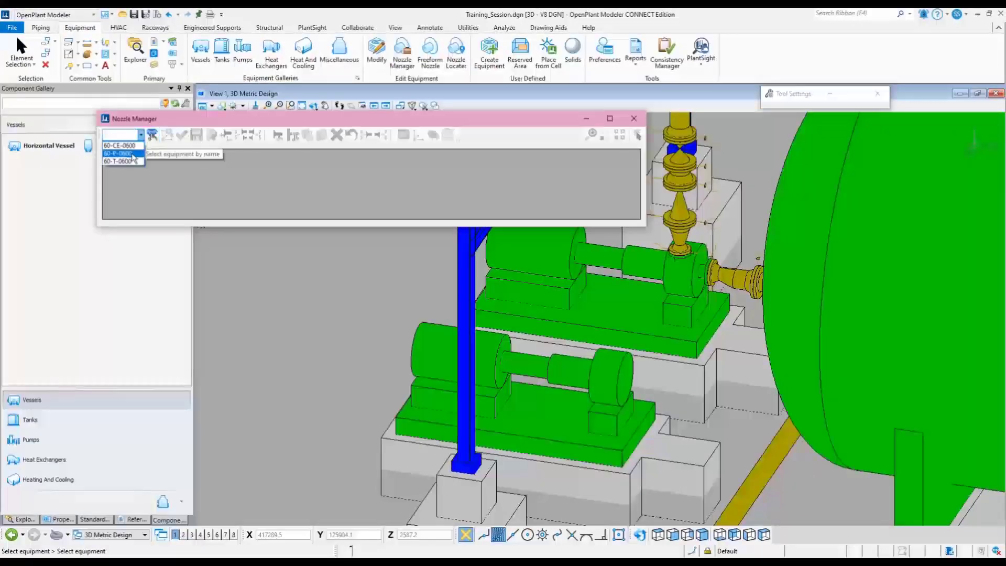
{"action": "left_click", "coordinate": [118, 153]}
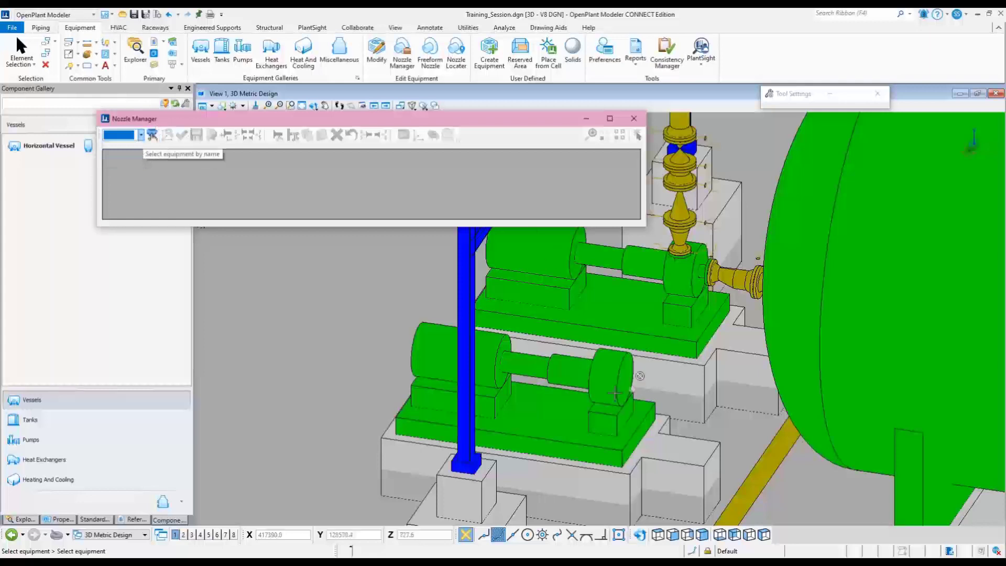
{"action": "mouse_move", "coordinate": [616, 390]}
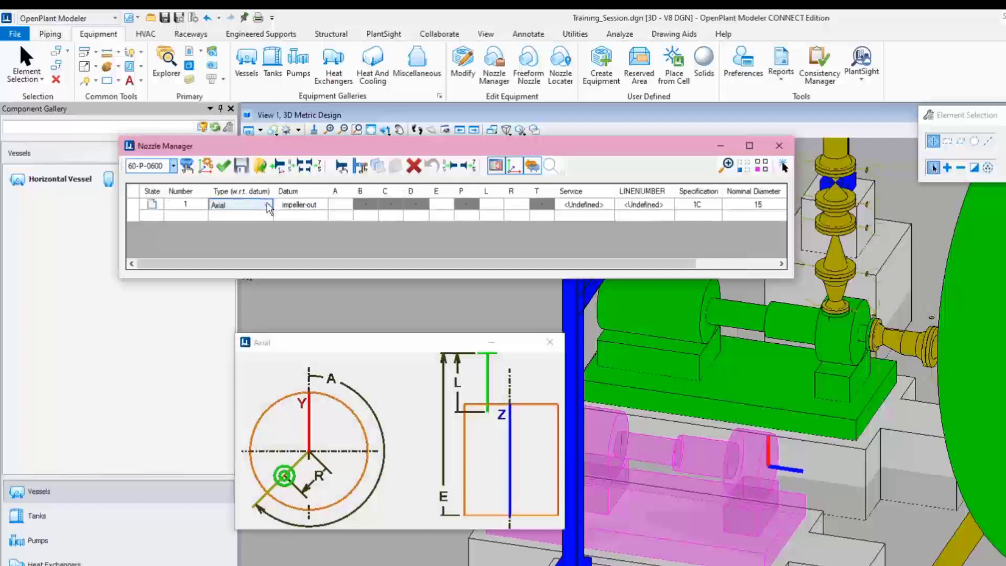
Set nozzle 1 type to Axial with datum impeller-out.
{"action": "left_click", "coordinate": [265, 204]}
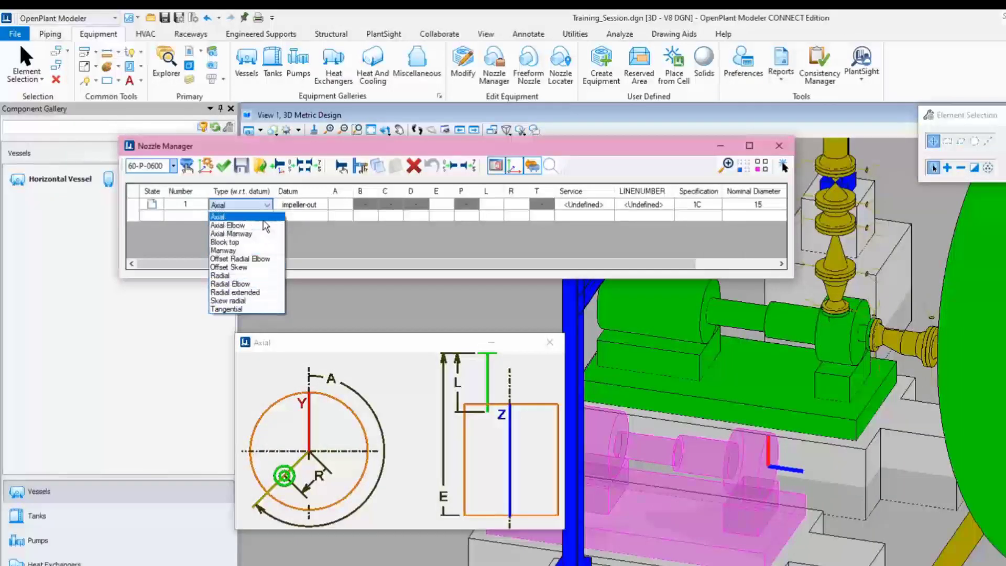
{"action": "left_click", "coordinate": [234, 215]}
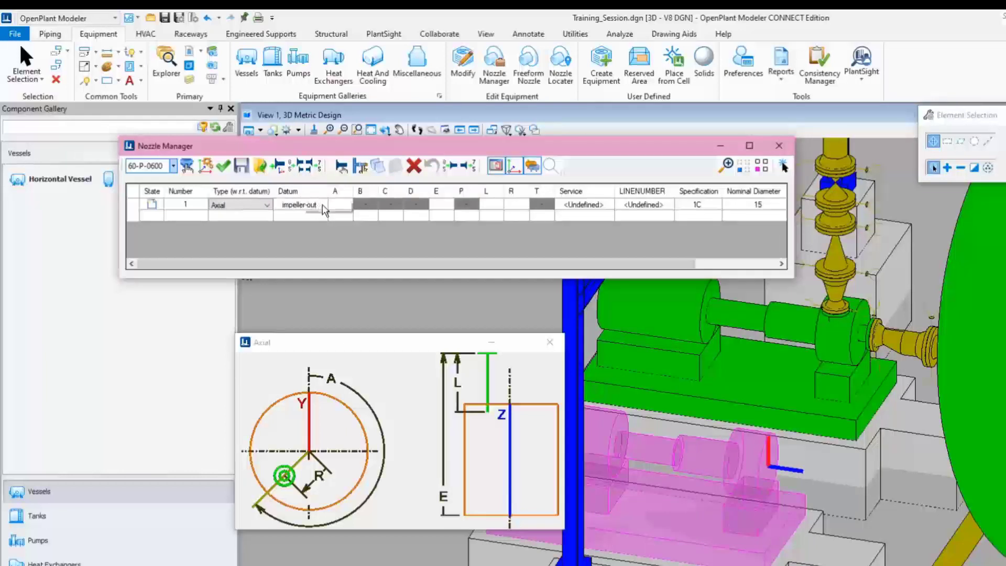
{"action": "left_click", "coordinate": [330, 205]}
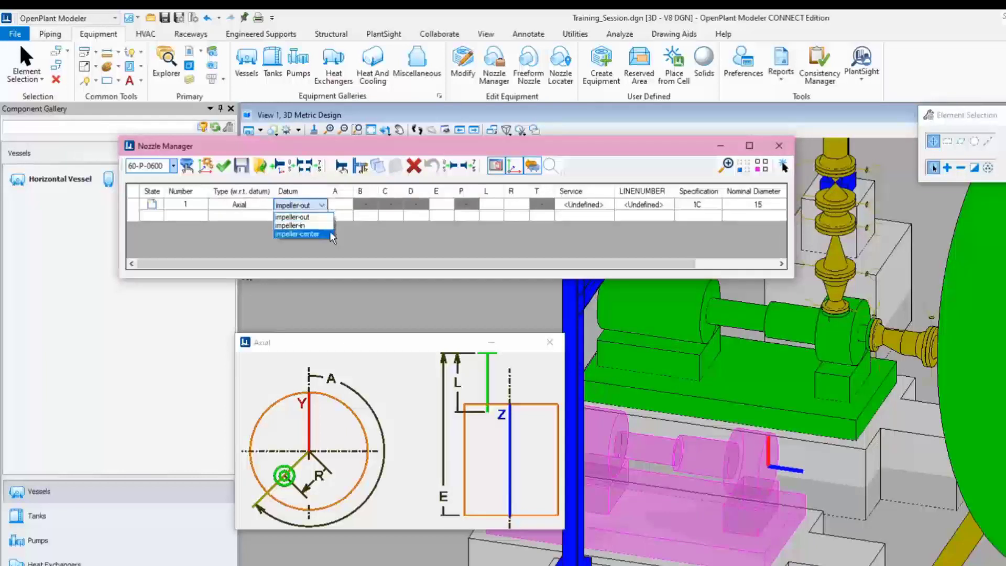
{"action": "left_click", "coordinate": [299, 216]}
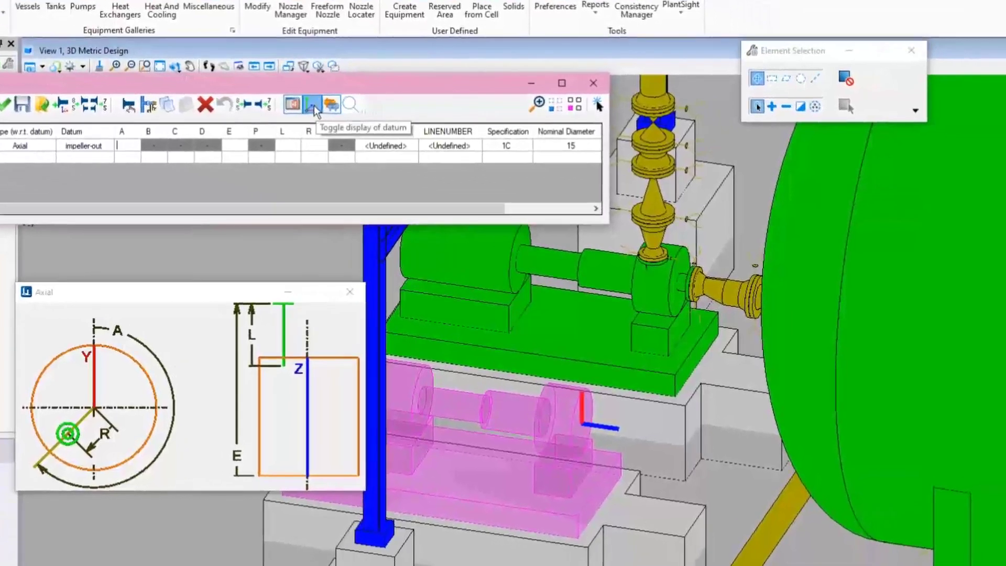
Show the pump datum and enter nozzle 1 dimensions A 0, E 100, L 100, R 0.
{"action": "left_click", "coordinate": [310, 104]}
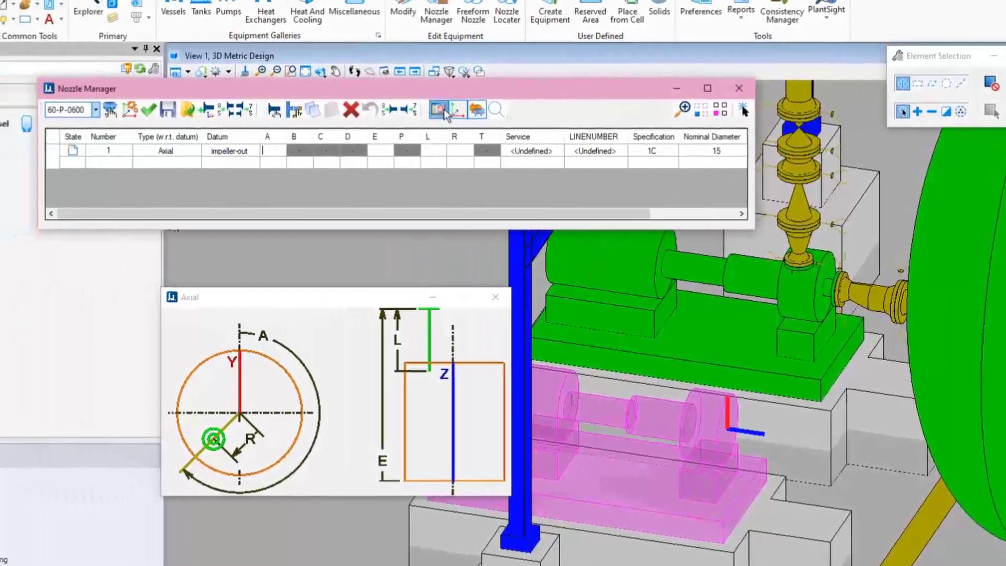
{"action": "mouse_move", "coordinate": [438, 109]}
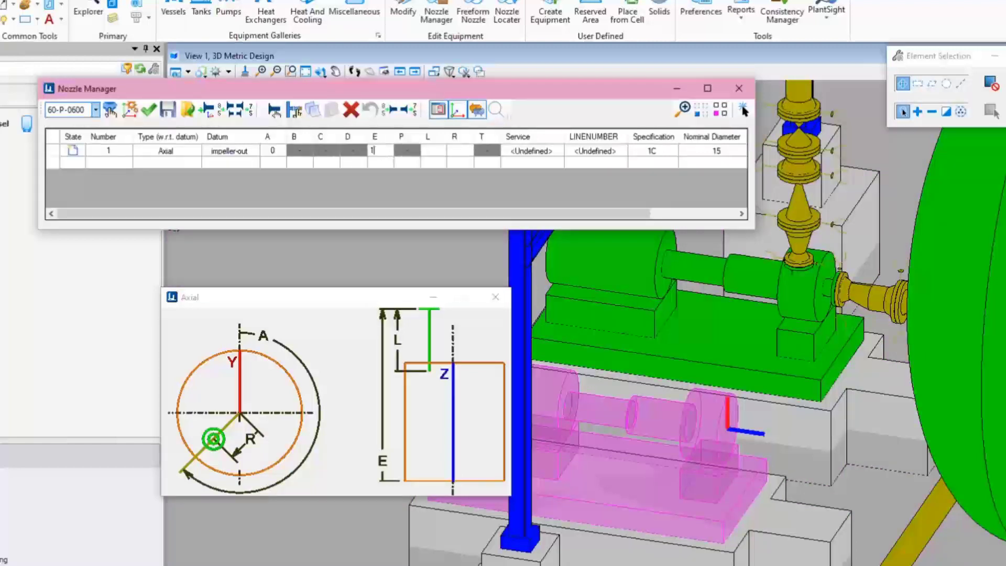
{"action": "type", "text": "100"}
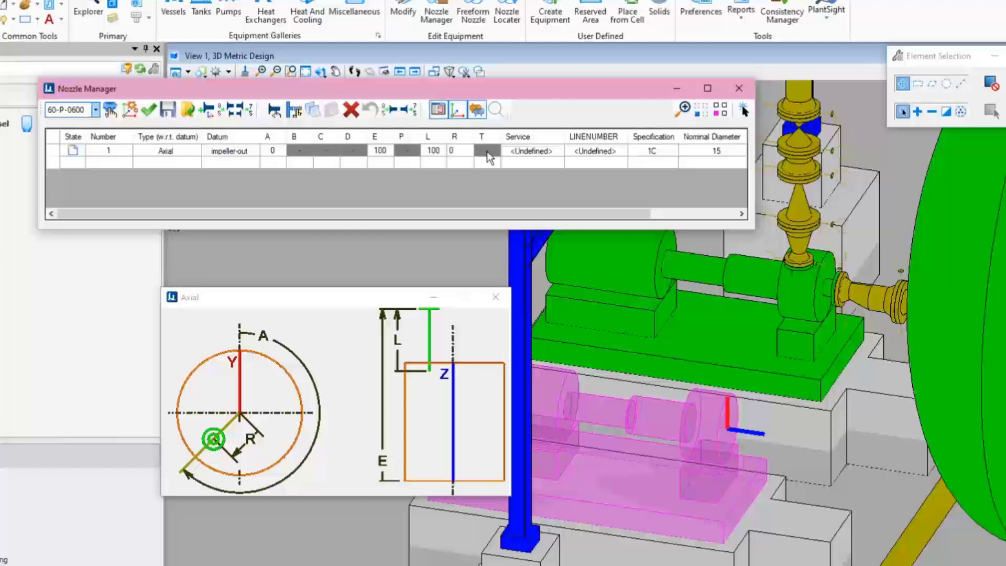
Assign nozzle 1 service SWO, specification mCS150 and nominal diameter 150.
{"action": "left_click", "coordinate": [556, 151]}
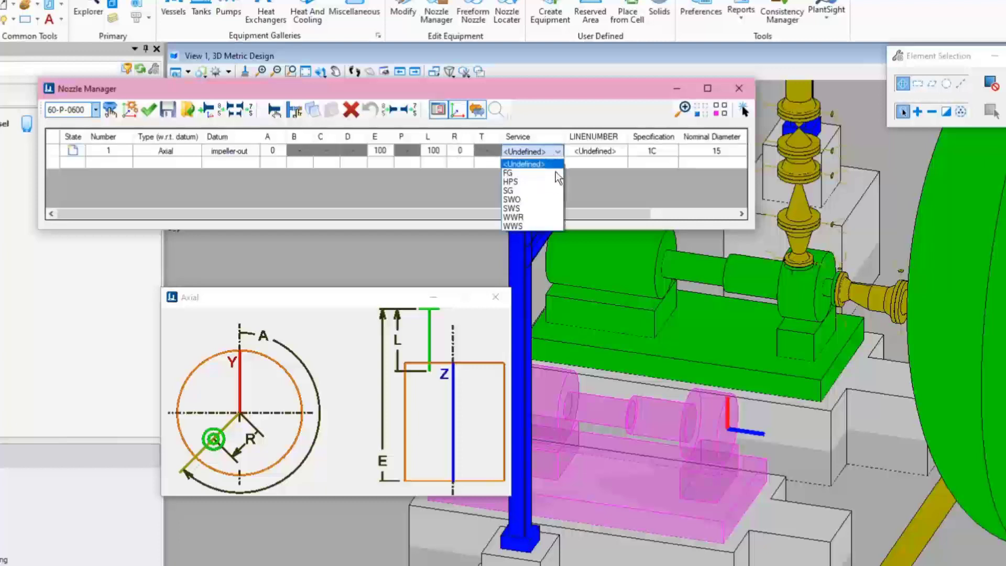
{"action": "left_click", "coordinate": [512, 199]}
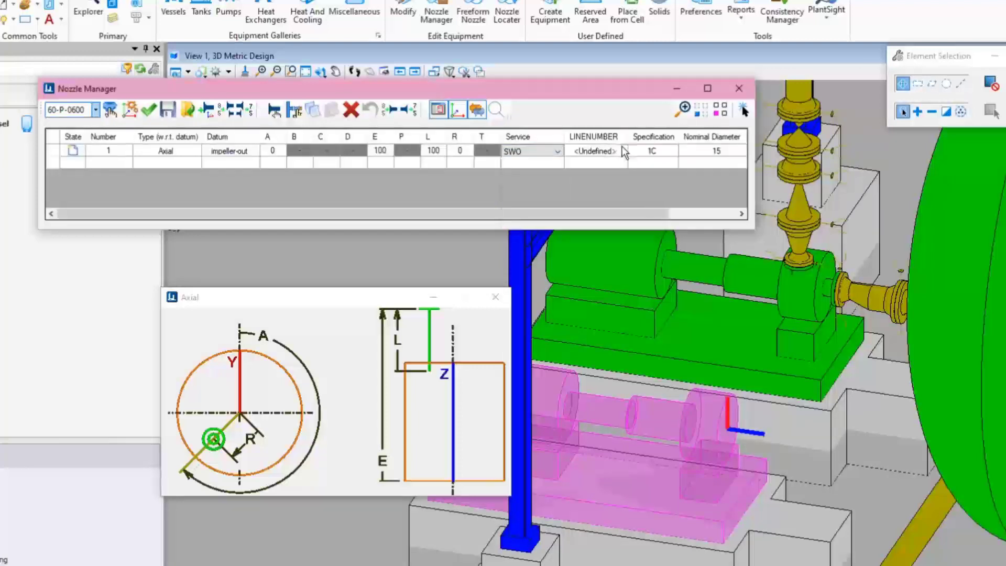
{"action": "left_click", "coordinate": [650, 151]}
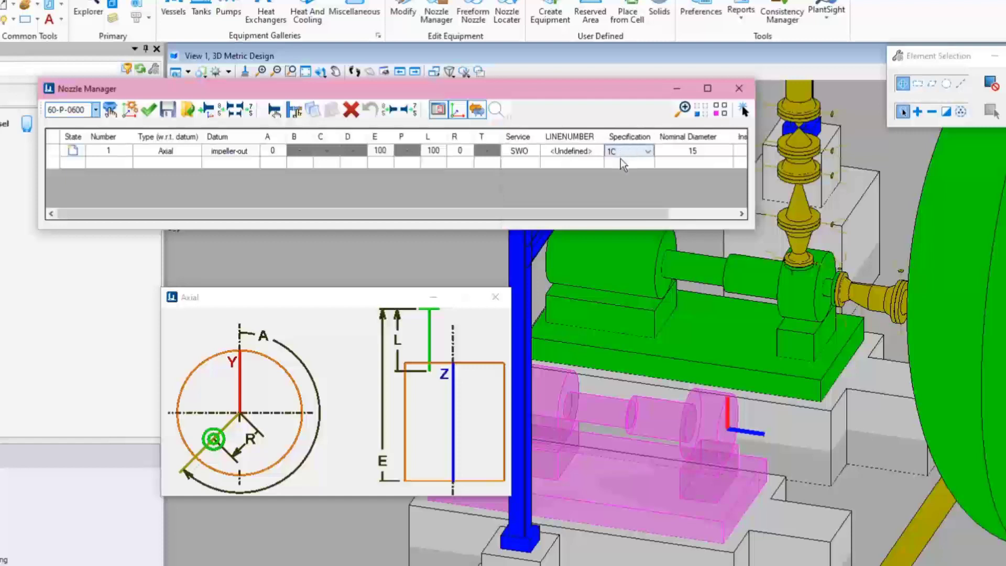
{"action": "left_click", "coordinate": [599, 151]}
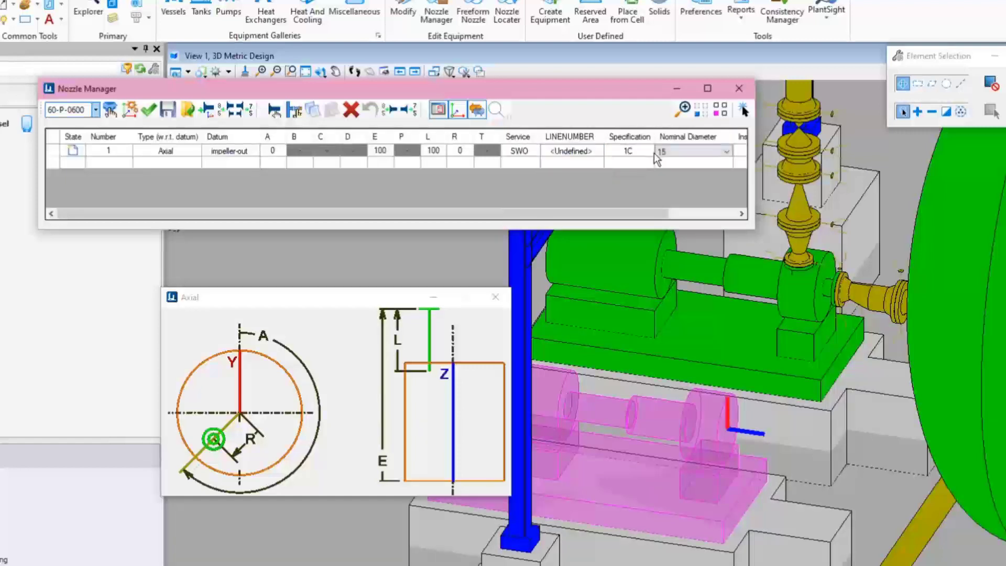
{"action": "left_click", "coordinate": [628, 151]}
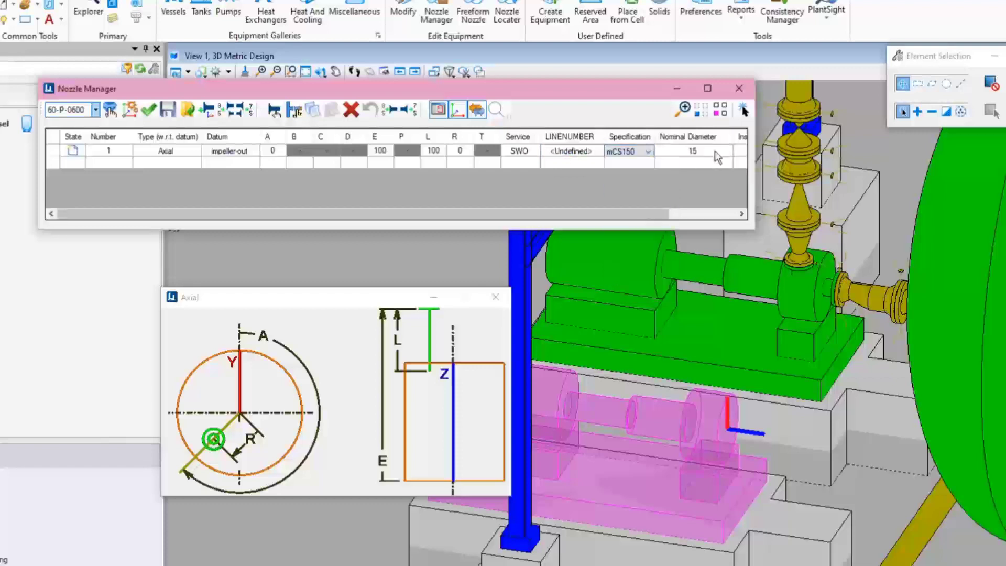
{"action": "left_click", "coordinate": [729, 152]}
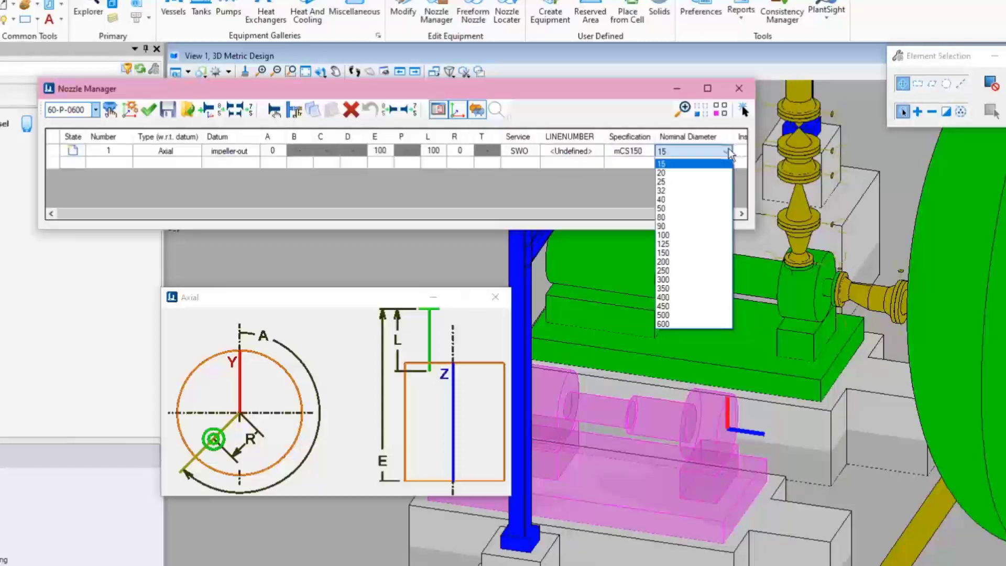
{"action": "left_click", "coordinate": [663, 252]}
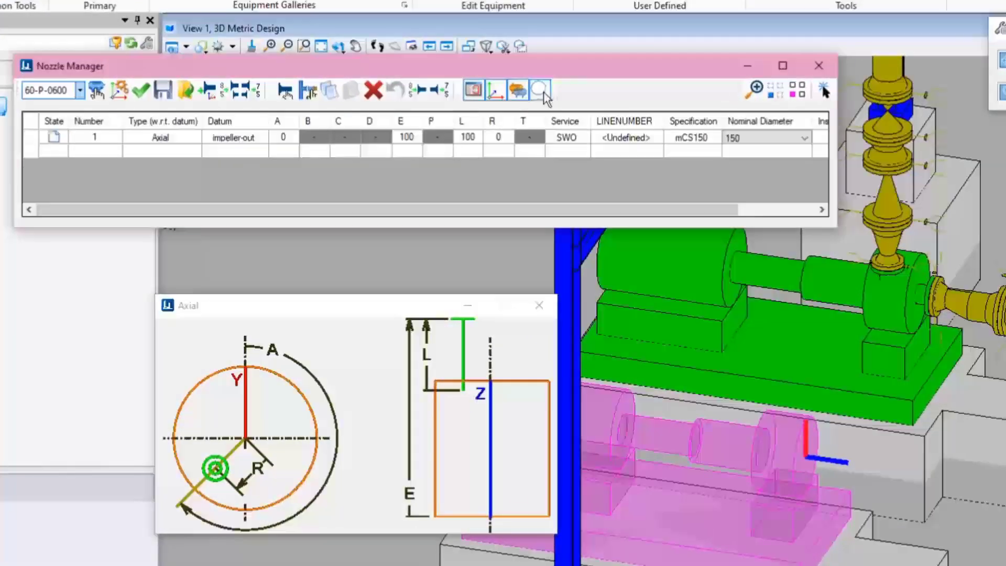
{"action": "mouse_move", "coordinate": [541, 90]}
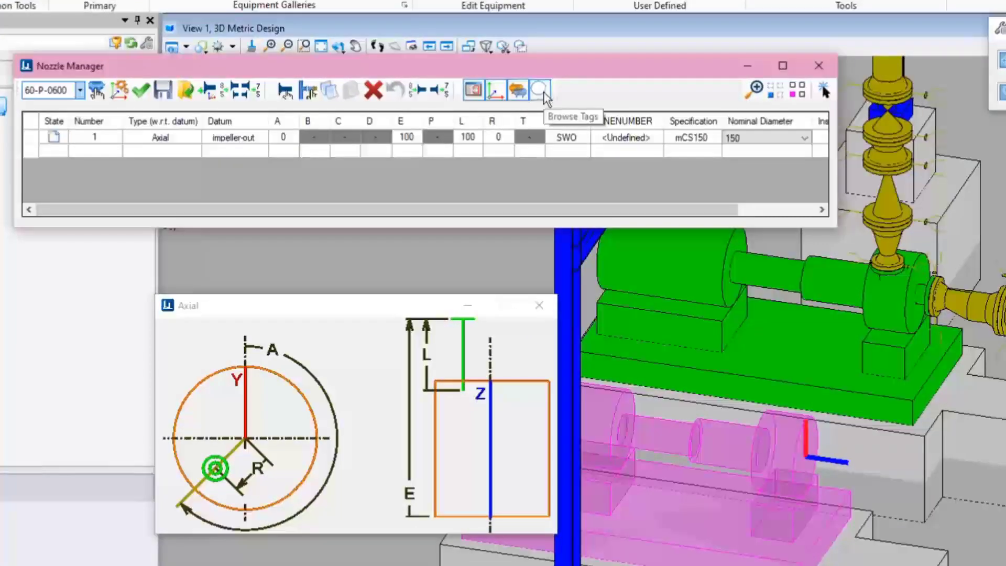
Link the axial nozzle to PlantSight tag 60-P-0600-N4 via the Tag Browser.
{"action": "left_click", "coordinate": [541, 90]}
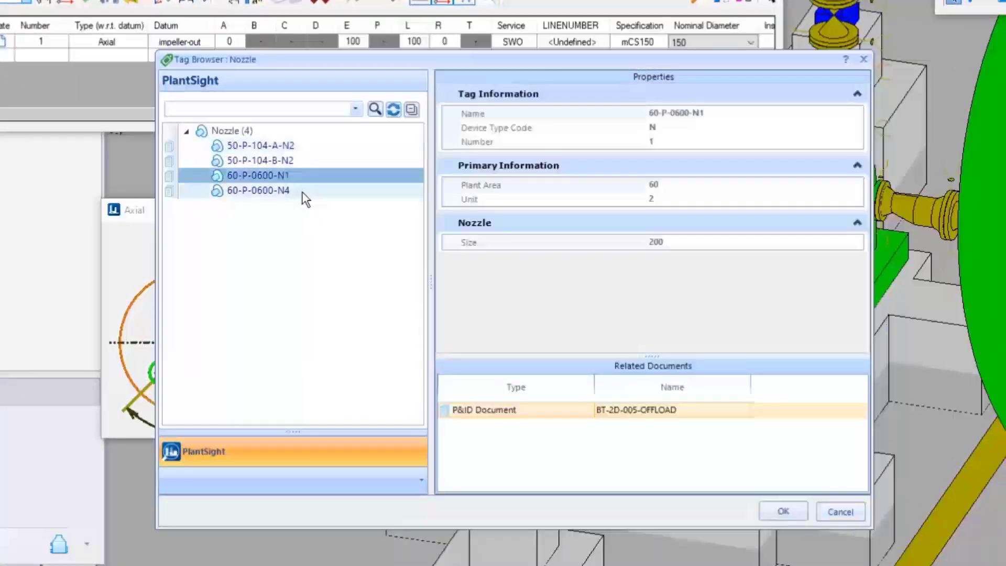
{"action": "left_click", "coordinate": [257, 190]}
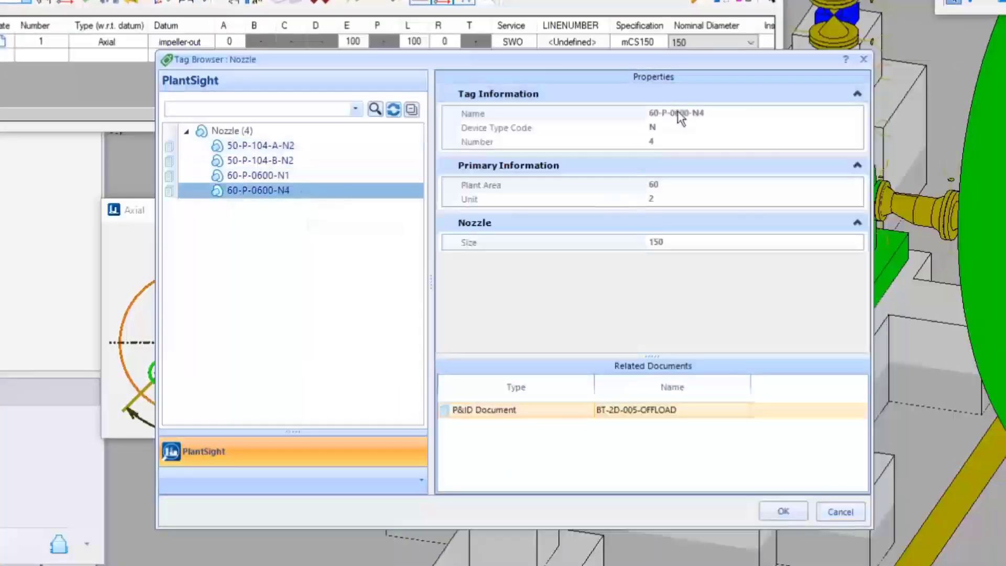
{"action": "mouse_move", "coordinate": [685, 293]}
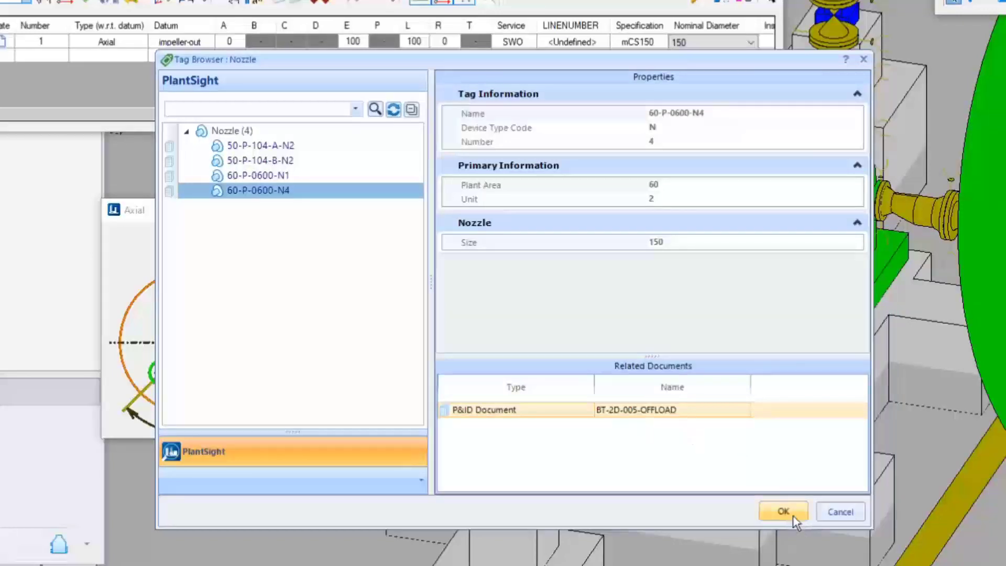
{"action": "left_click", "coordinate": [782, 512]}
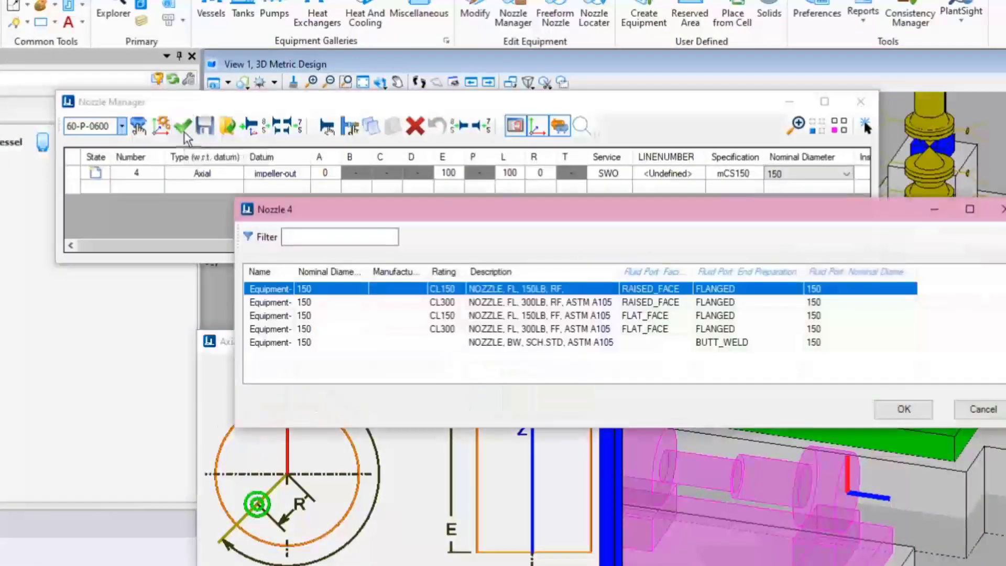
{"action": "mouse_move", "coordinate": [744, 307]}
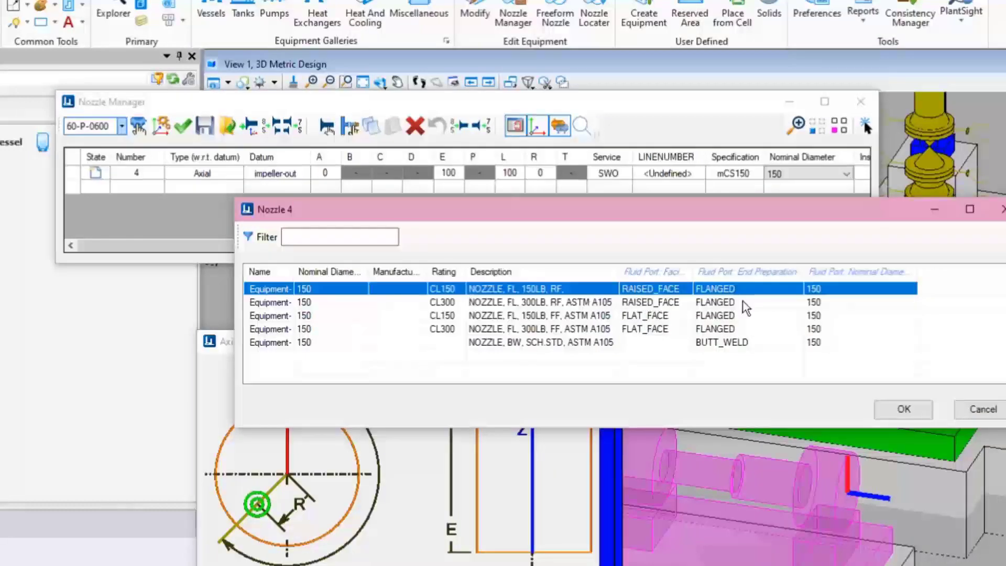
{"action": "mouse_move", "coordinate": [790, 293]}
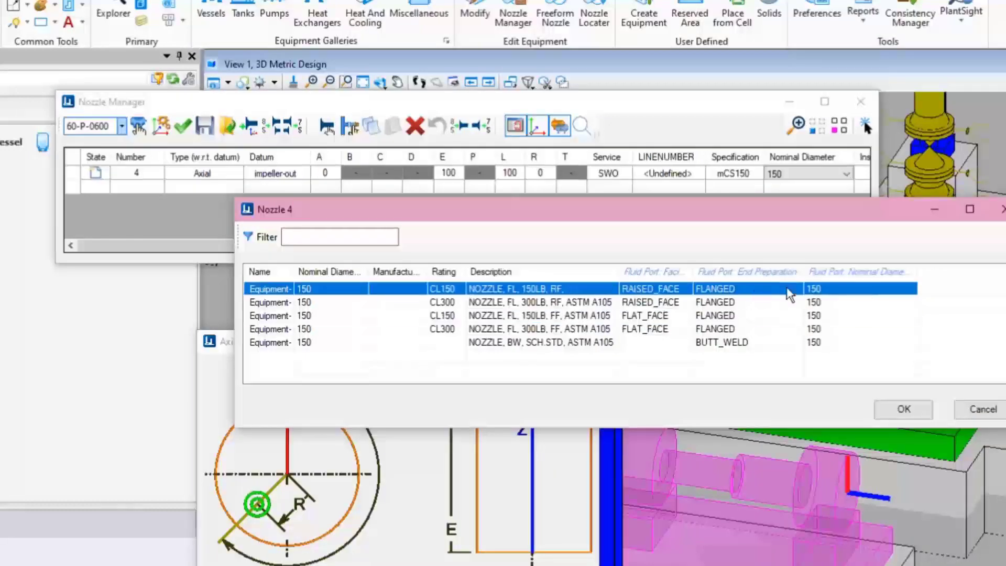
{"action": "mouse_move", "coordinate": [655, 297]}
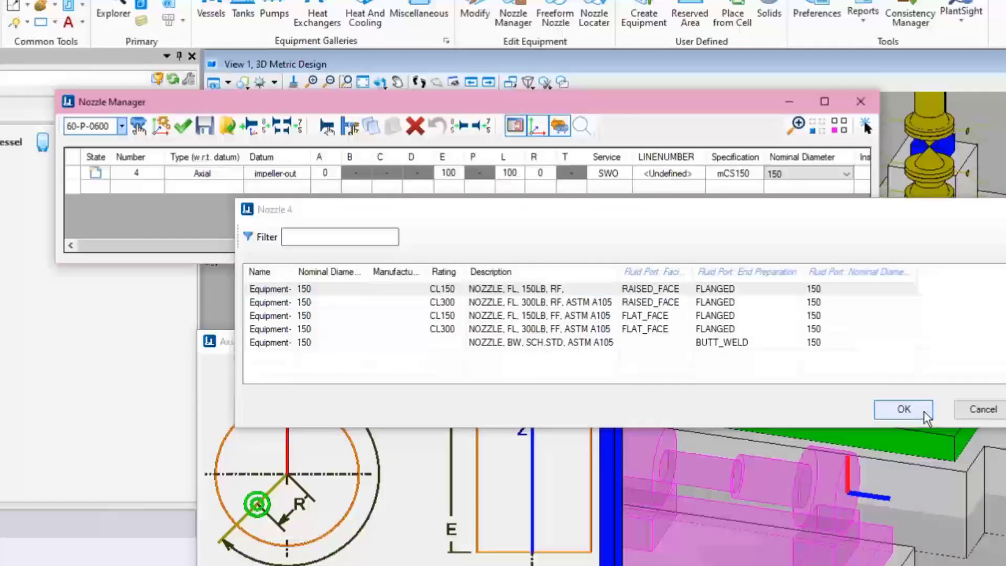
Place the raised-face flanged nozzle 4, then change its E dimension to 120 and apply.
{"action": "left_click", "coordinate": [902, 410]}
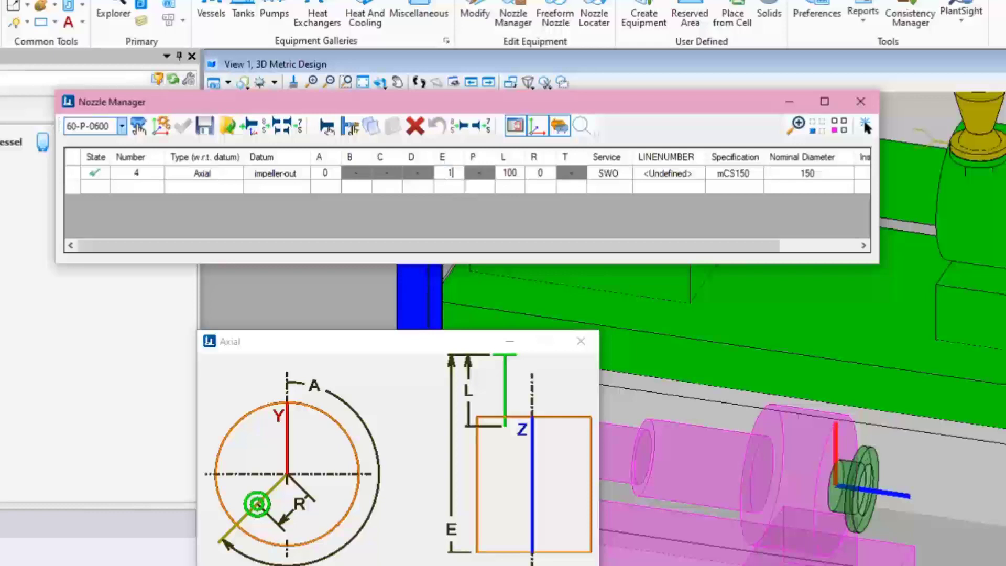
{"action": "type", "text": "120"}
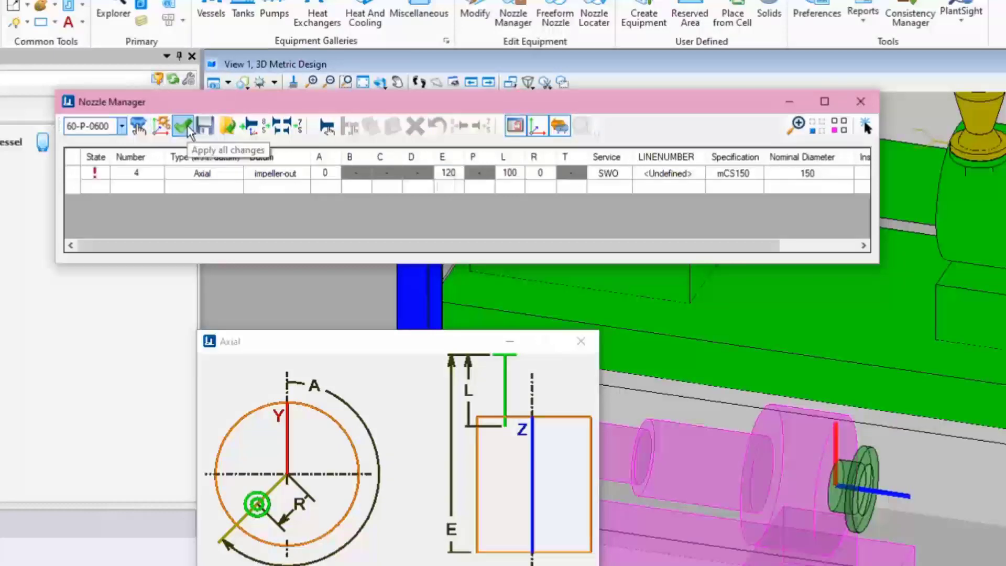
{"action": "left_click", "coordinate": [183, 125]}
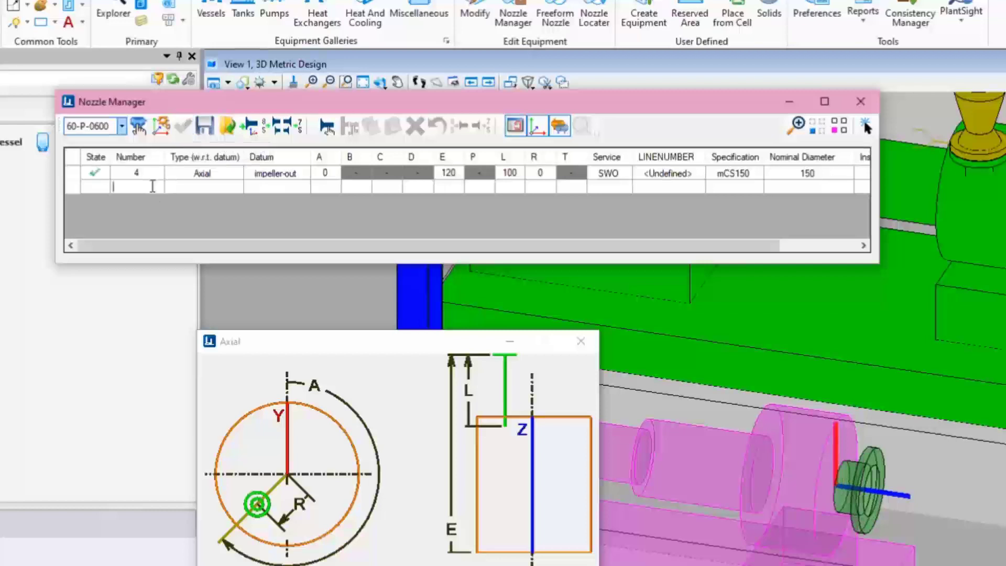
Add a Radial extended nozzle at impeller-center with E -100, L 300 and diameter 200.
{"action": "type", "text": "2"}
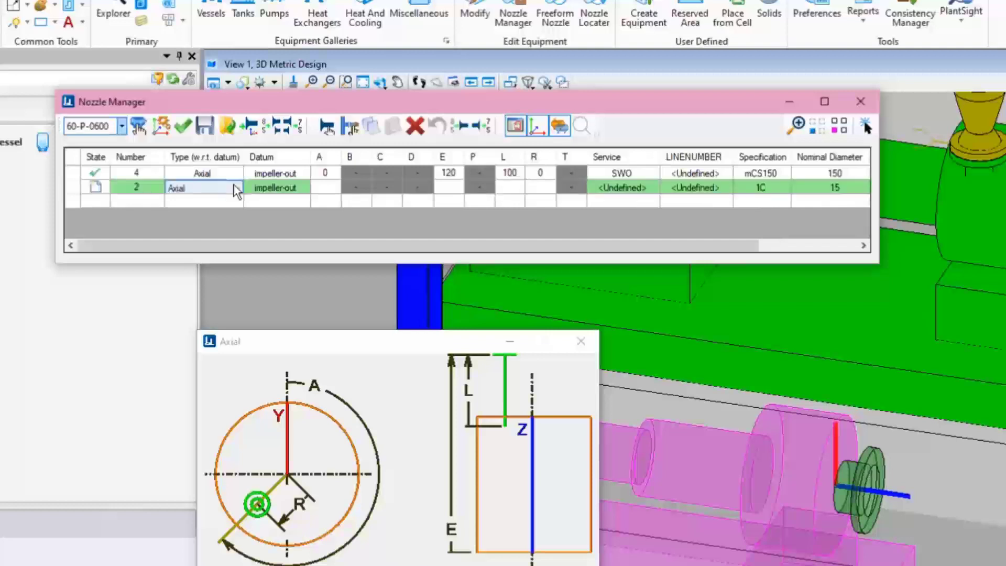
{"action": "left_click", "coordinate": [233, 188]}
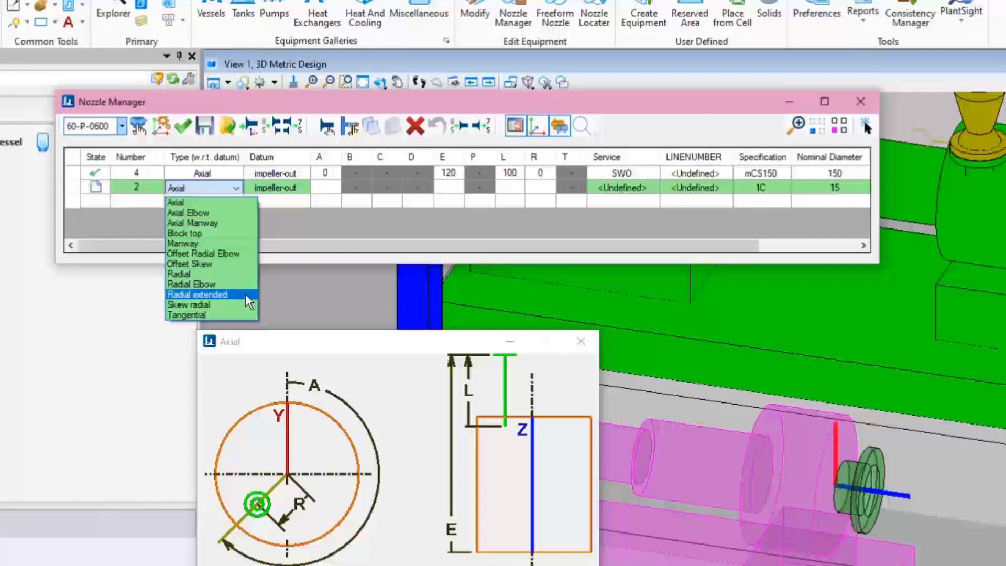
{"action": "left_click", "coordinate": [197, 294]}
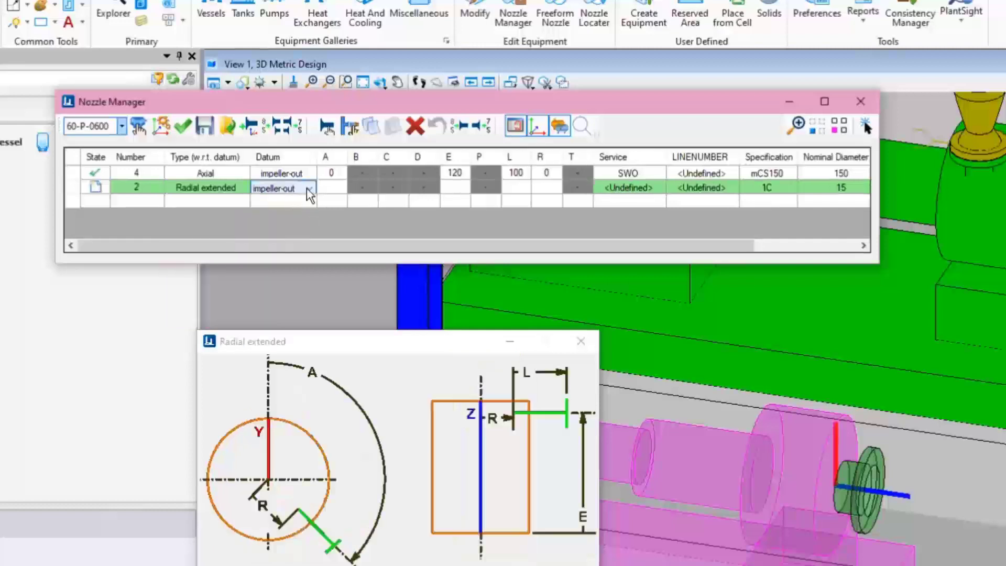
{"action": "left_click", "coordinate": [310, 188]}
{"action": "type", "text": "-100"}
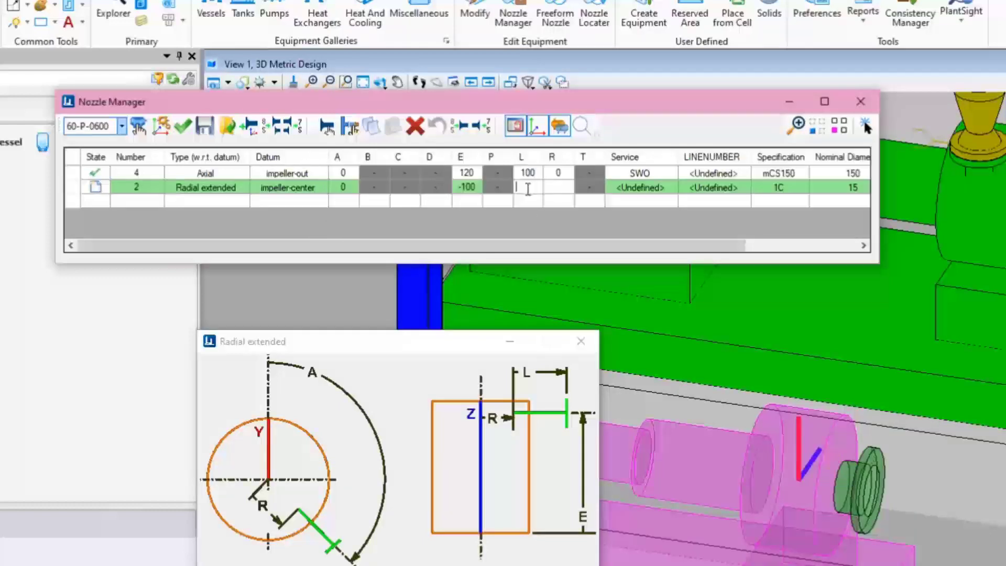
{"action": "type", "text": "300"}
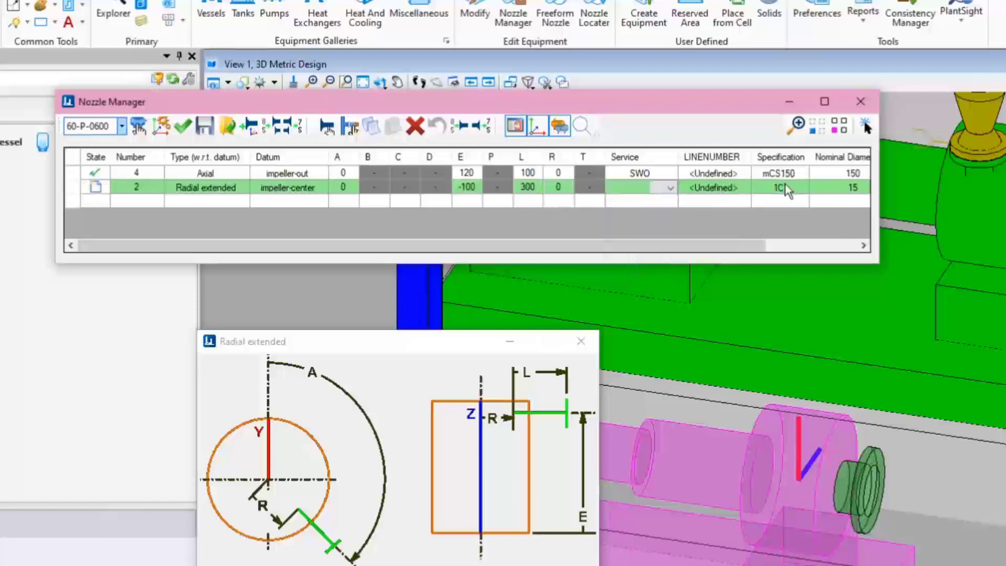
{"action": "left_click", "coordinate": [732, 188]}
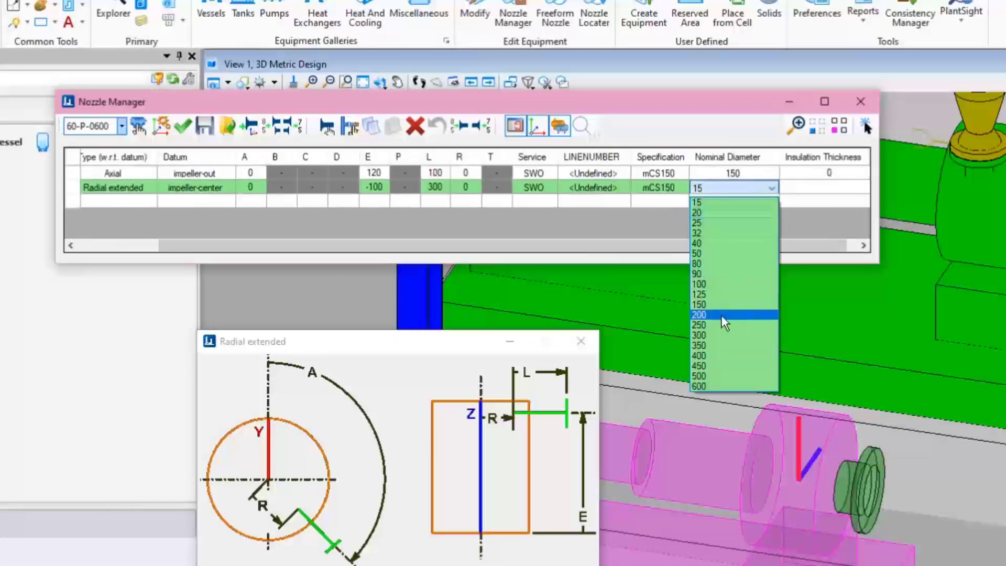
{"action": "left_click", "coordinate": [698, 314]}
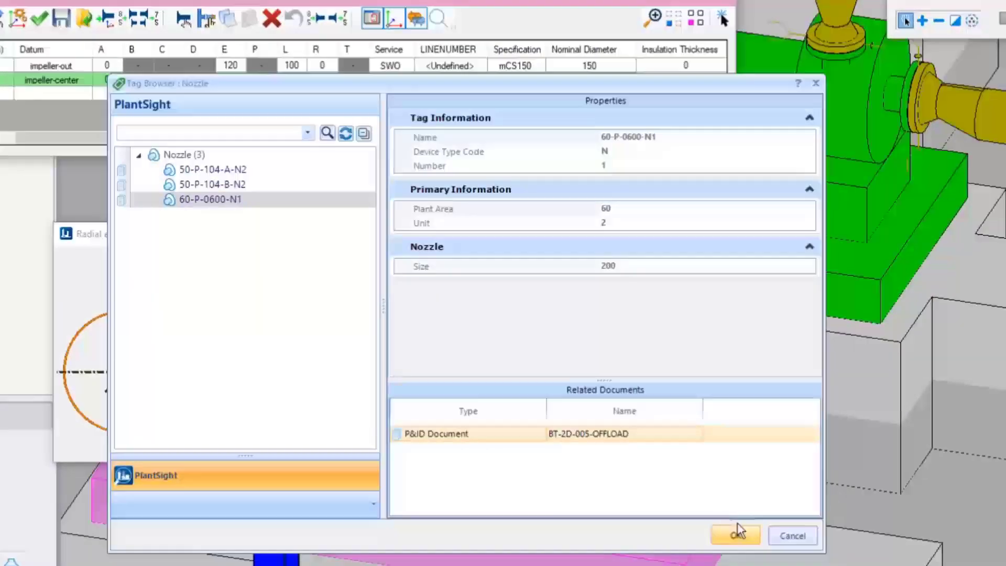
Confirm tag 60-P-0600-N1, apply, and place the nozzle as NOZZLE, FL, 150LB, FF.
{"action": "left_click", "coordinate": [735, 536]}
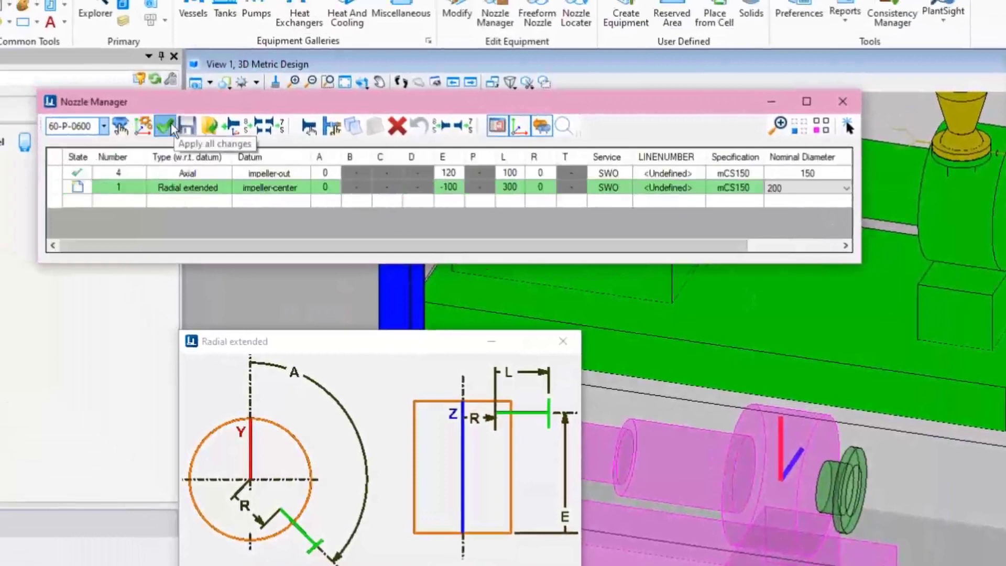
{"action": "left_click", "coordinate": [164, 125]}
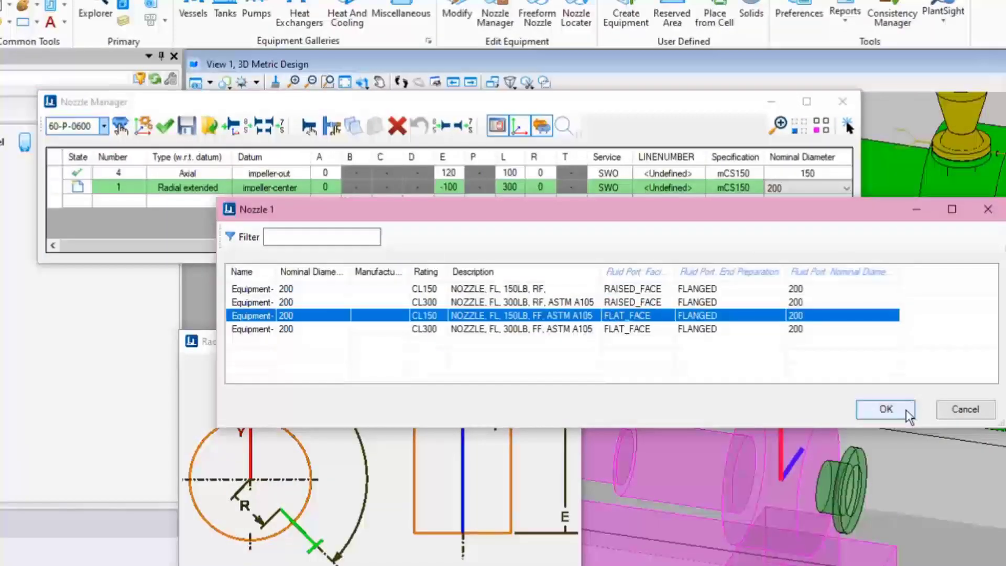
{"action": "left_click", "coordinate": [885, 410]}
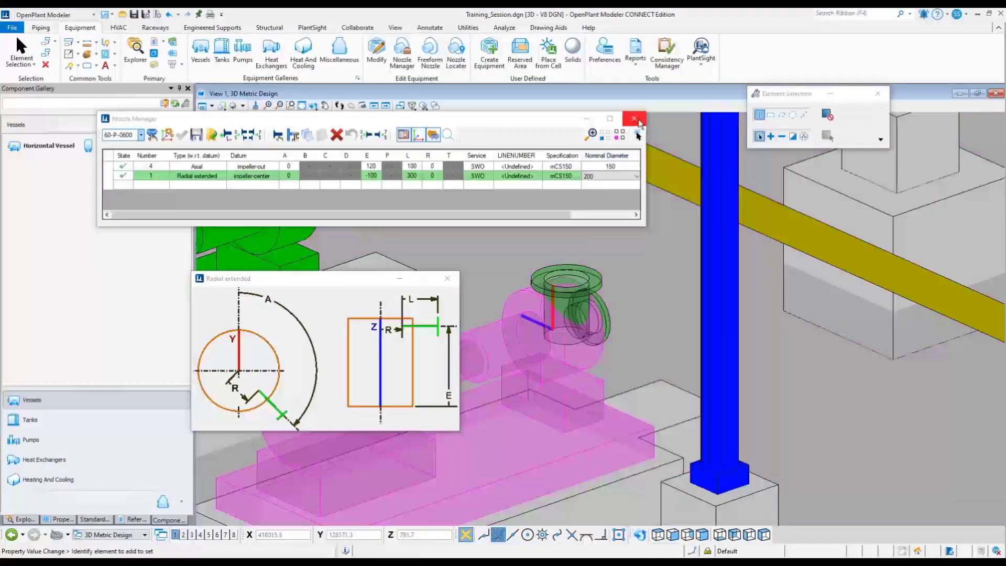
Close Nozzle Manager, fit the plant model and switch to an isometric view.
{"action": "left_click", "coordinate": [636, 120]}
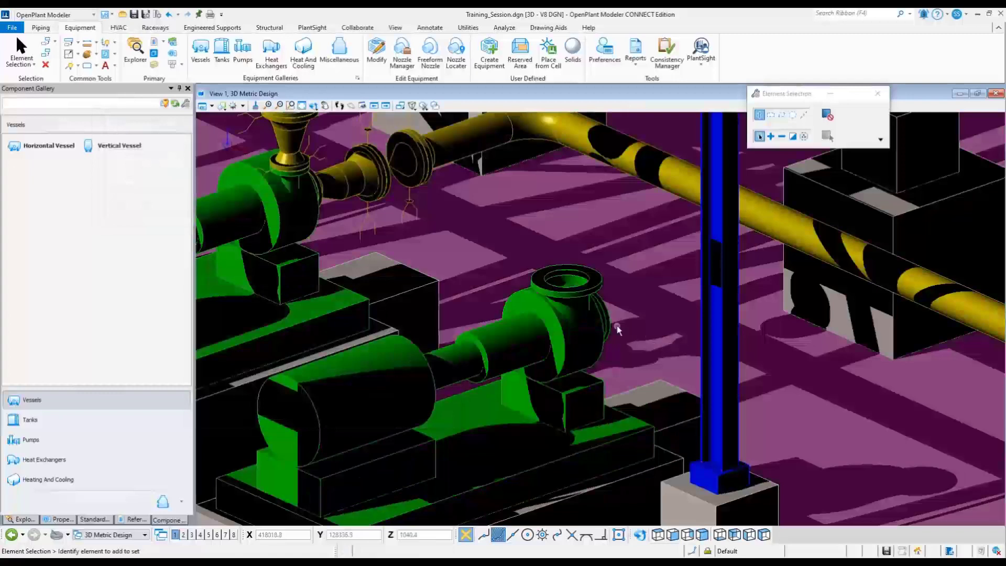
{"action": "left_click", "coordinate": [314, 105]}
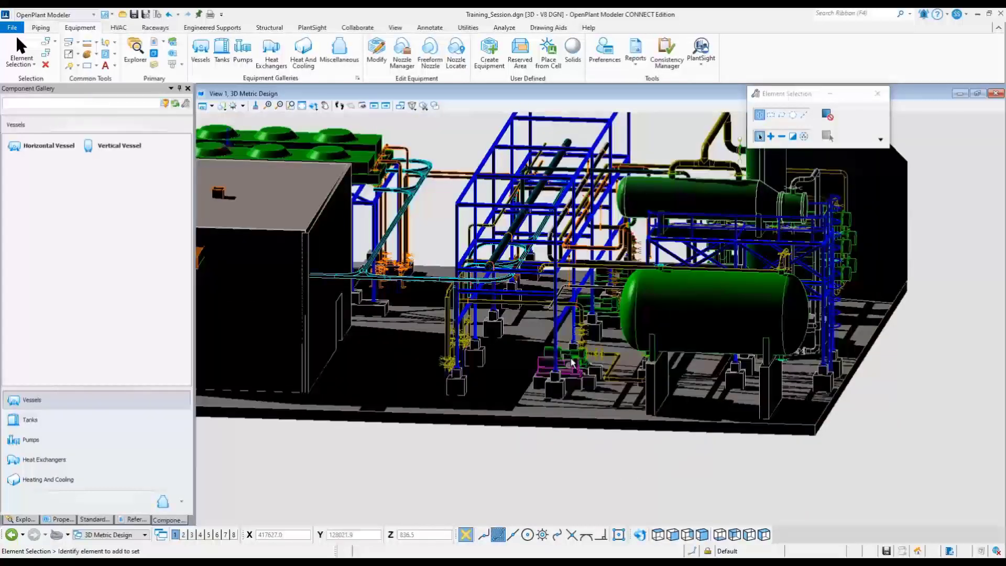
{"action": "left_click", "coordinate": [703, 533]}
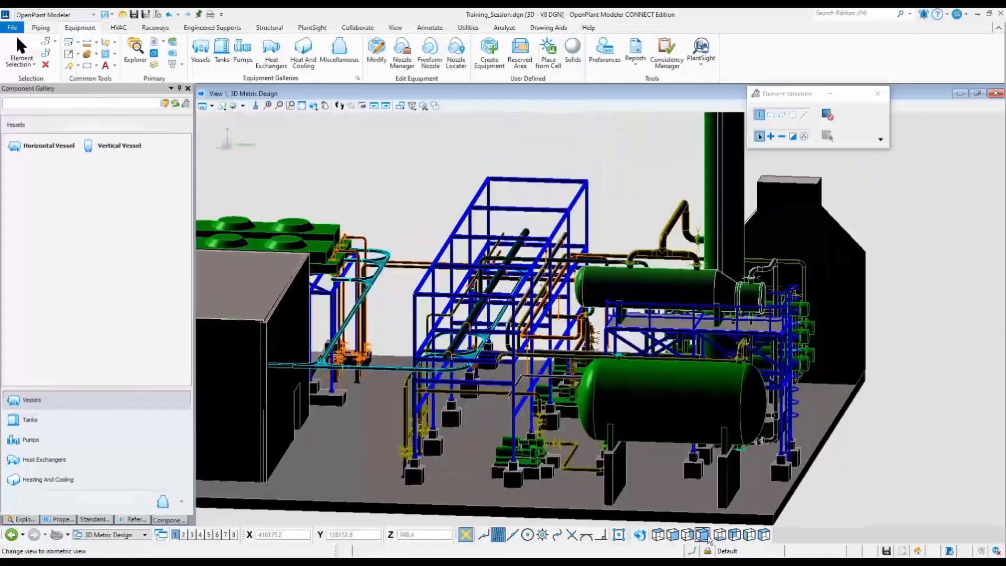
{"action": "left_click", "coordinate": [702, 534]}
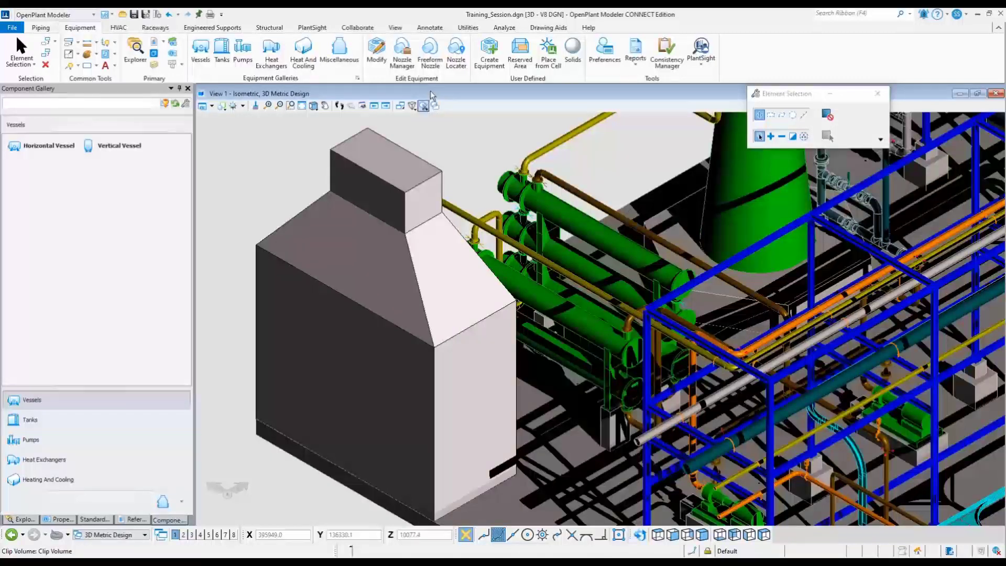
{"action": "left_click", "coordinate": [401, 51]}
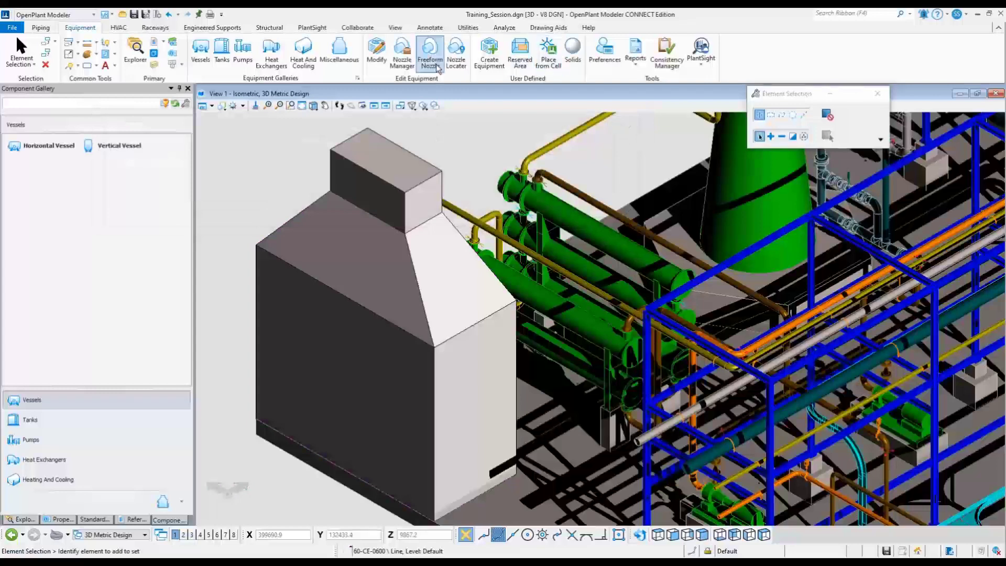
{"action": "mouse_move", "coordinate": [434, 79]}
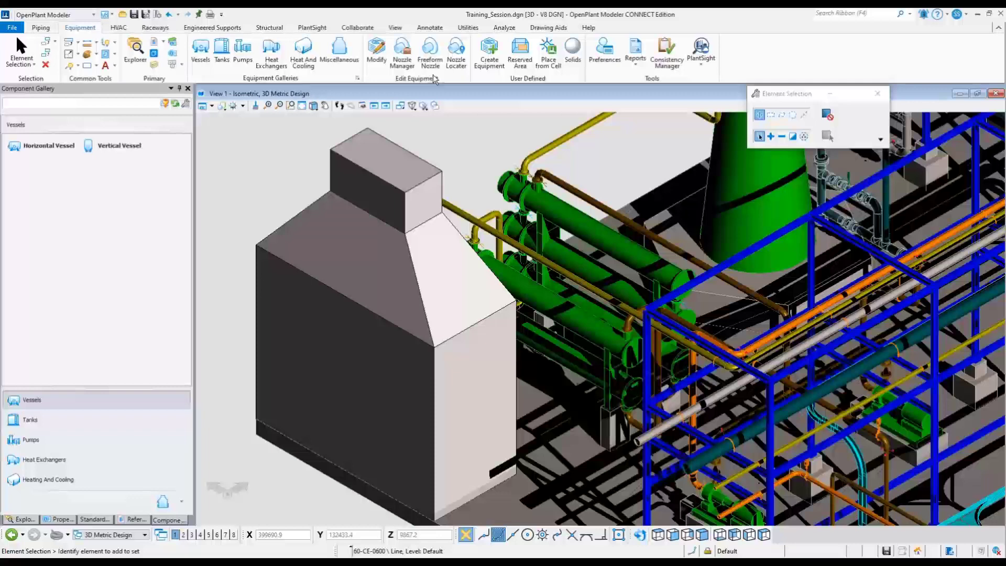
{"action": "mouse_move", "coordinate": [430, 53]}
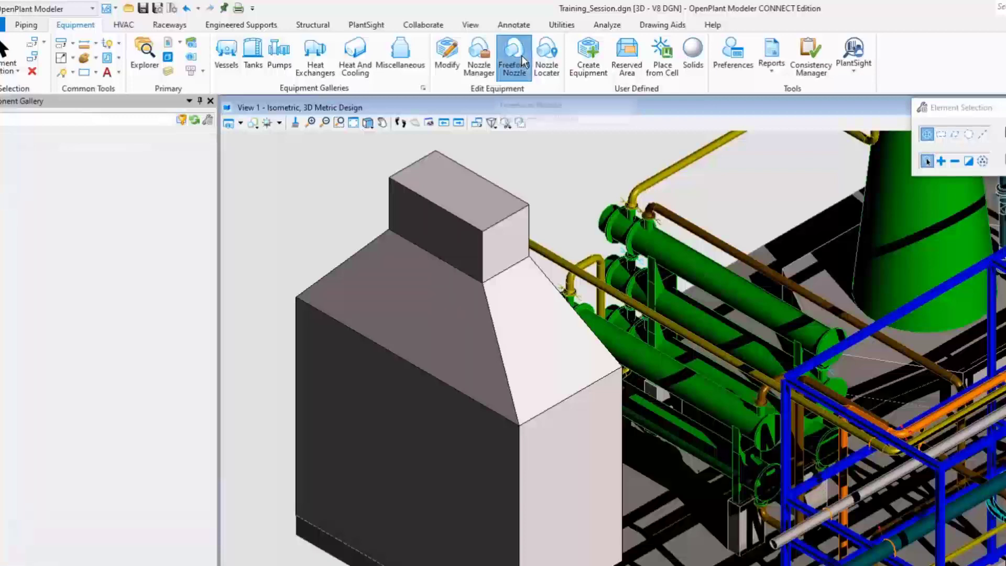
Begin a freeform nozzle with the size-80 150LB raised-face flanged component from the catalog.
{"action": "left_click", "coordinate": [514, 57]}
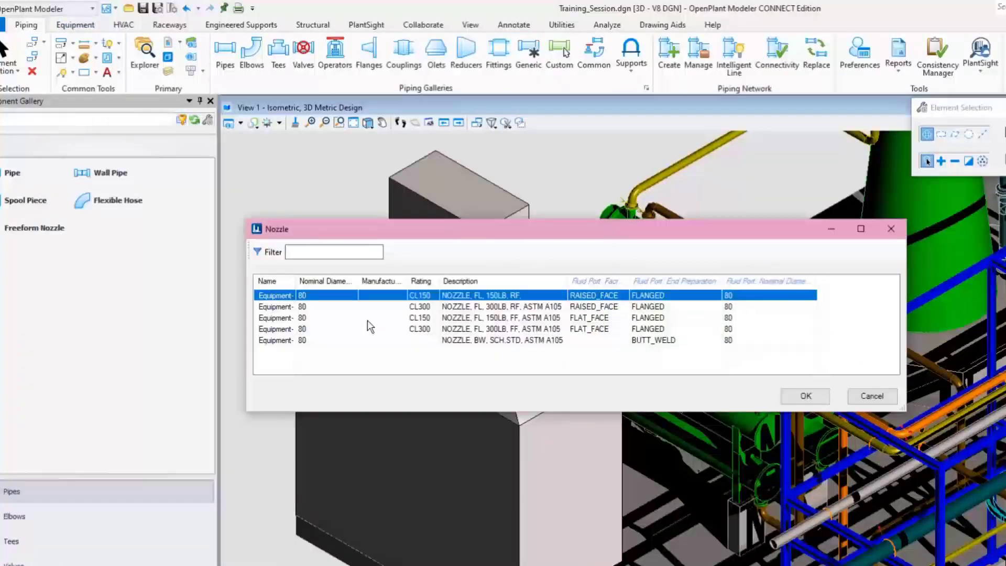
{"action": "mouse_move", "coordinate": [616, 307]}
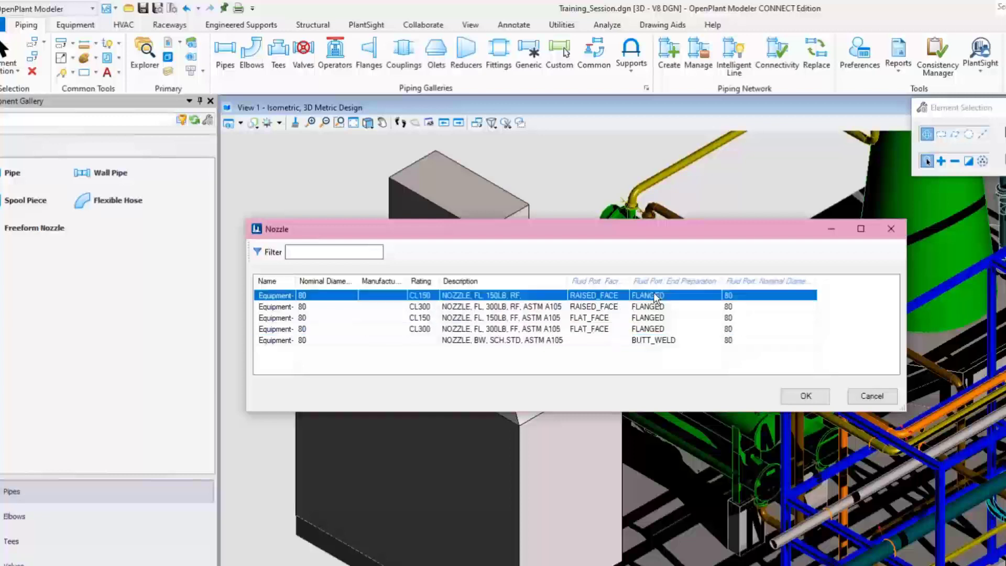
{"action": "left_click", "coordinate": [804, 397]}
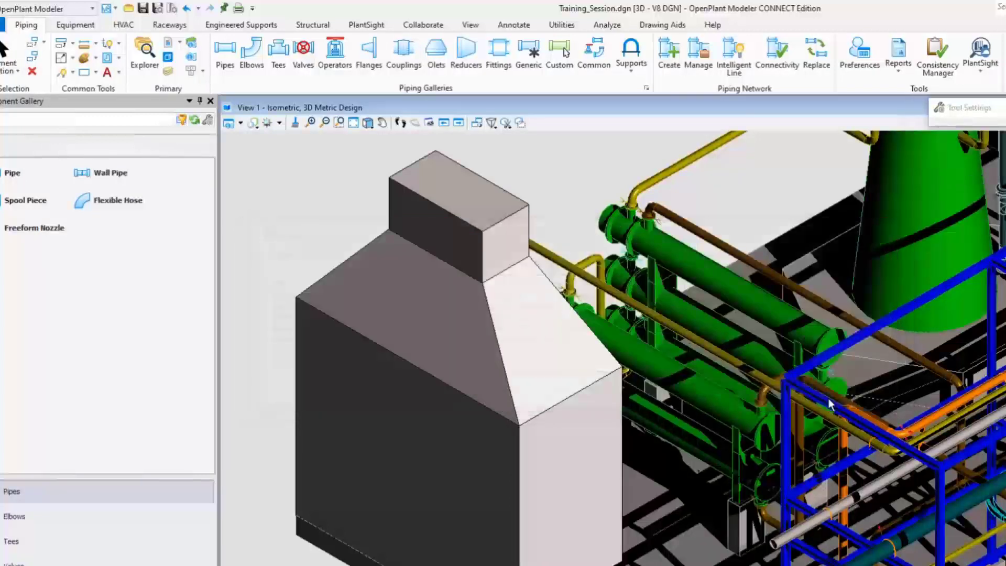